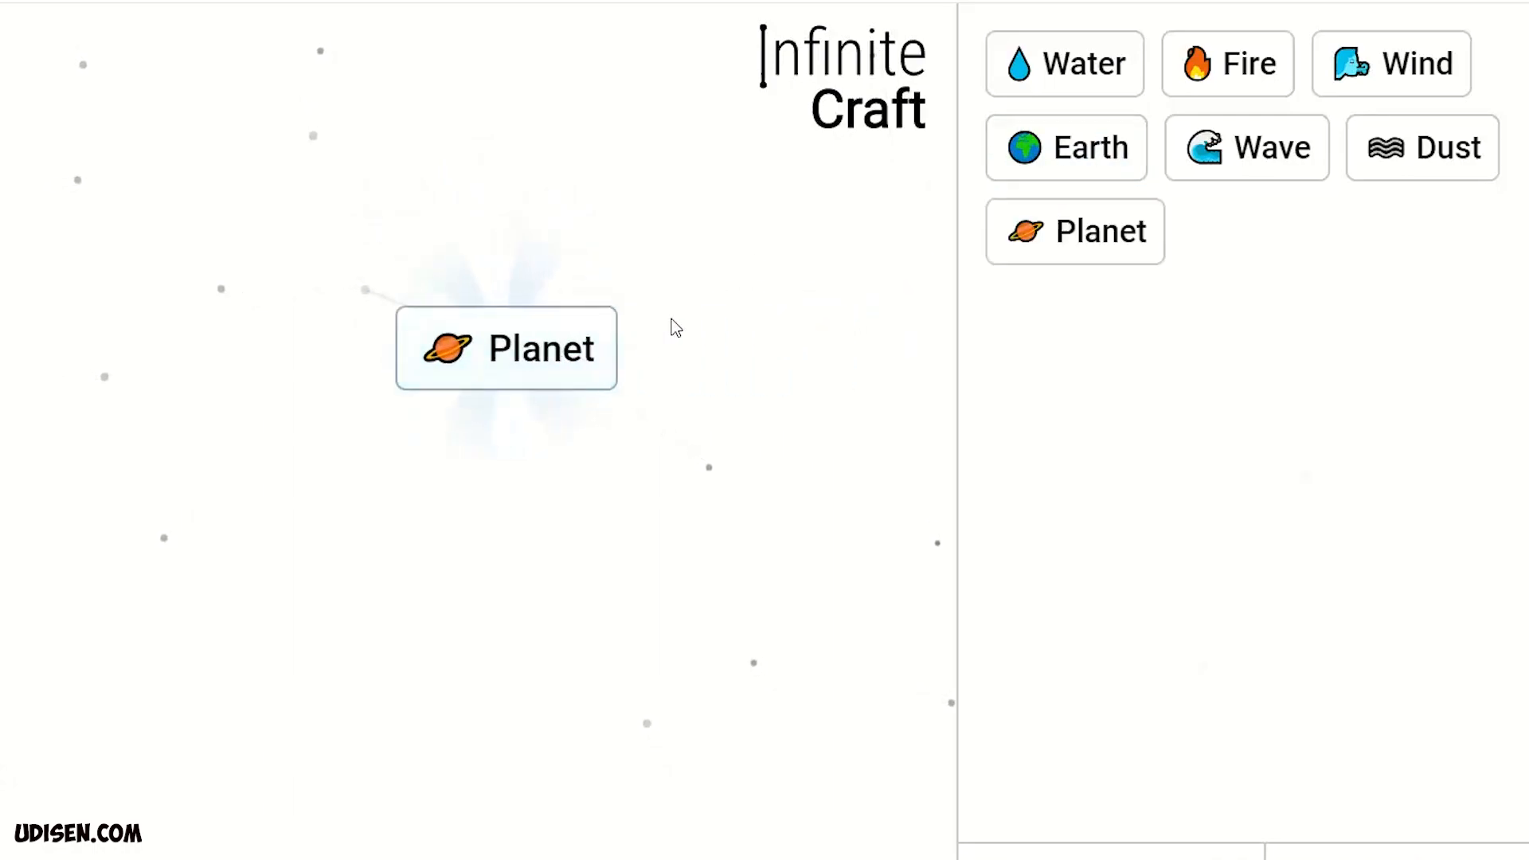
Craft Sun from Fire and Planet, then Sunset from Wave and Sun.
{"action": "left_click_drag", "start_coordinate": [1227, 64], "coordinate": [739, 349]}
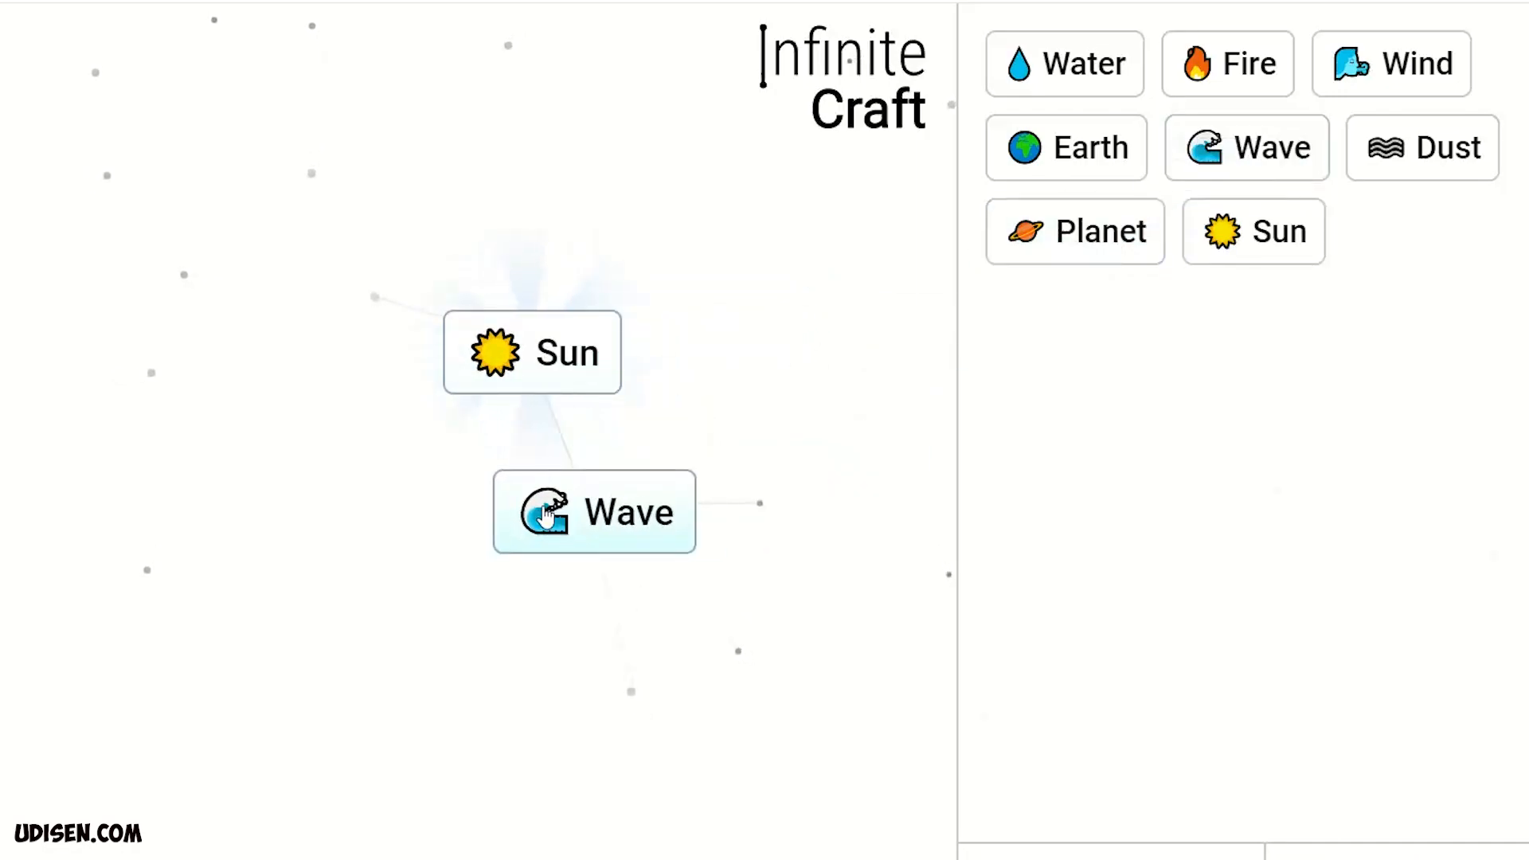
{"action": "left_click_drag", "start_coordinate": [593, 512], "coordinate": [533, 352]}
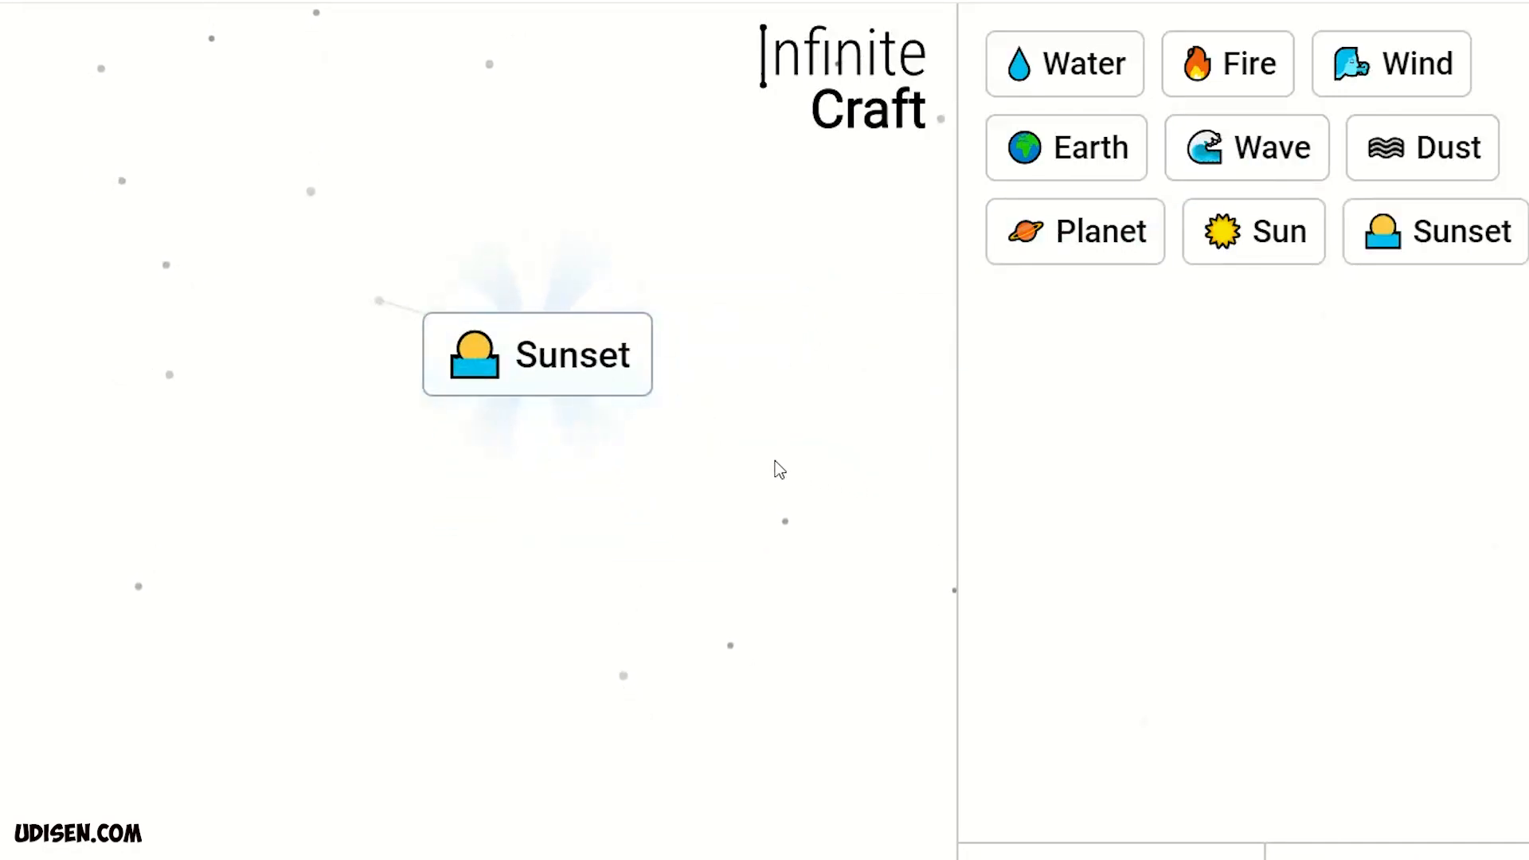